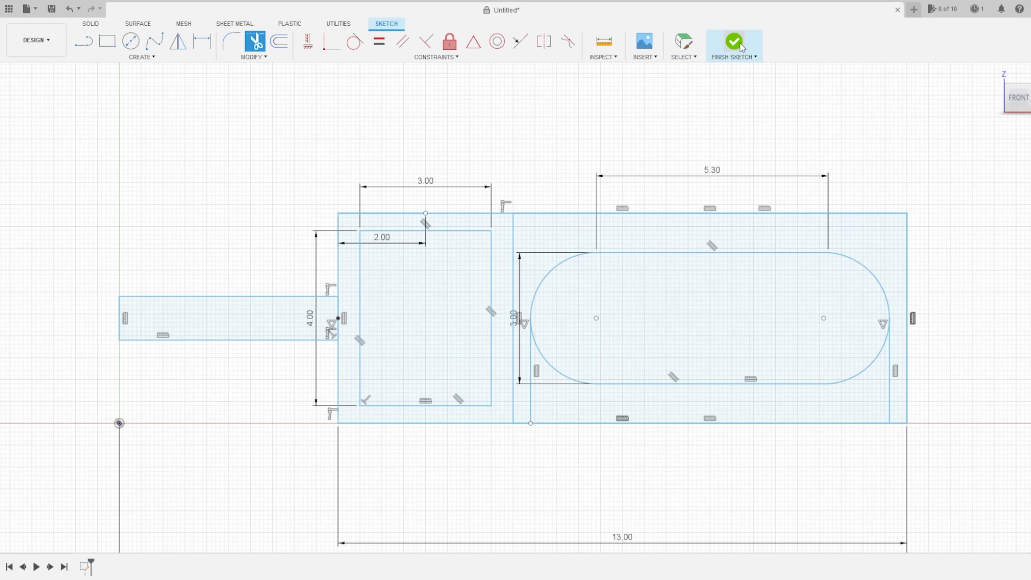
Finish the sketch, returning to the Solid workspace view of the stepped body.
left_click(734, 41)
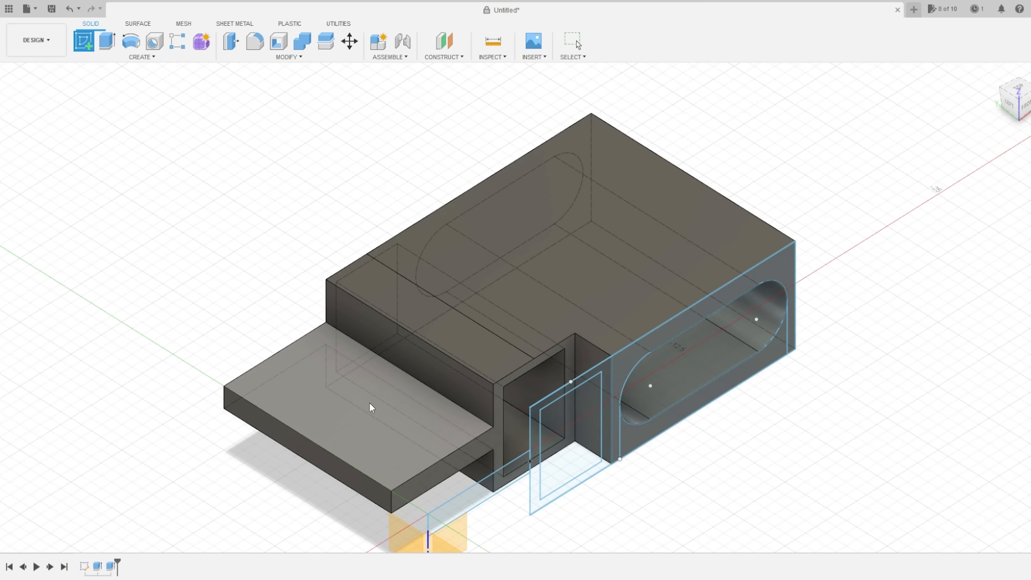